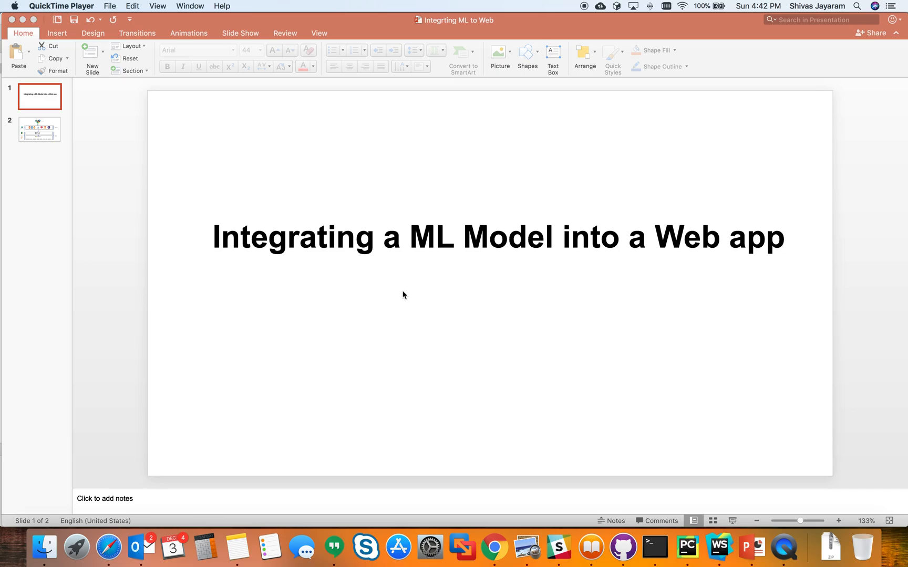
Step: Bring PowerPoint forward and show slide 2's architecture diagram of web app, Flask and Python layers
left_click(39, 128)
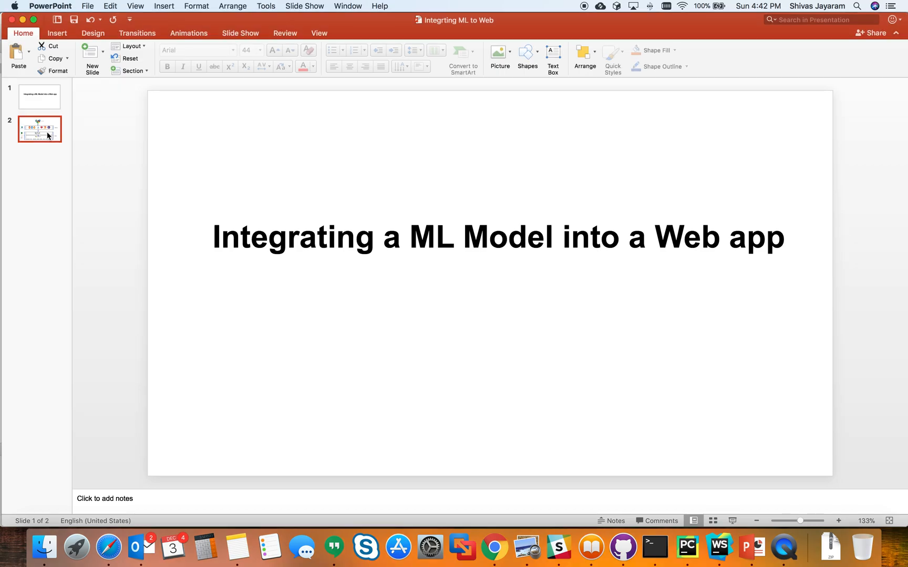
left_click(39, 128)
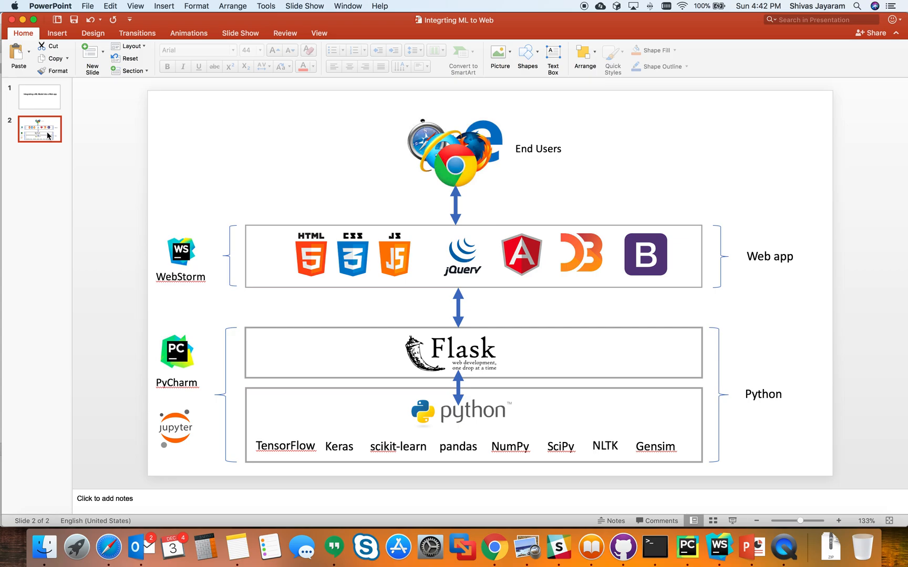
mouse_move(385, 420)
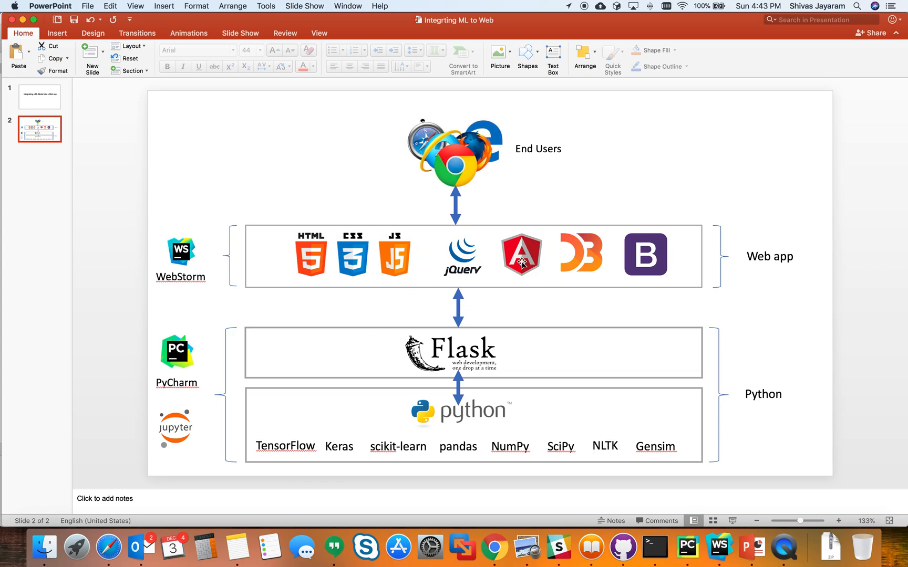
mouse_move(592, 546)
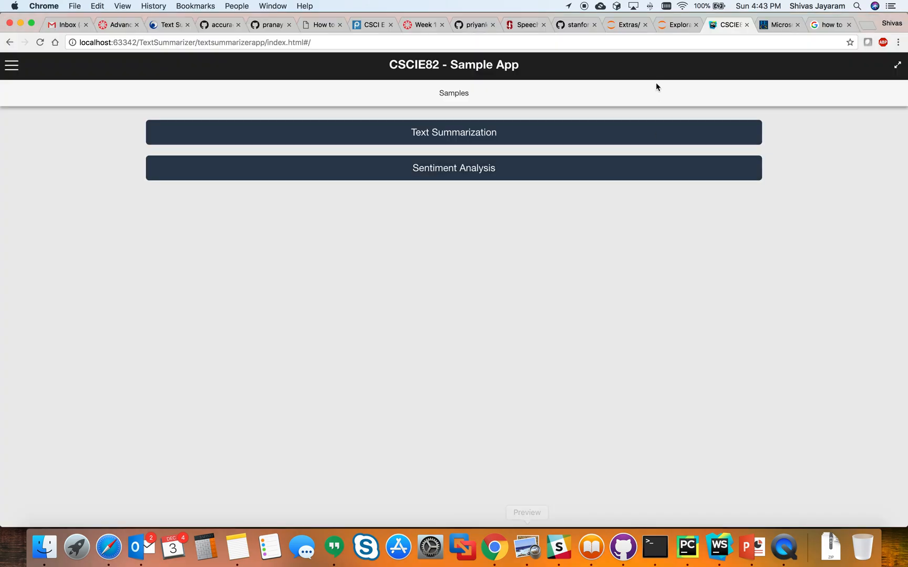
Step: Show the Exploratory_Work1 Jupyter notebook with its pytextrank parsing output in Chrome
left_click(675, 25)
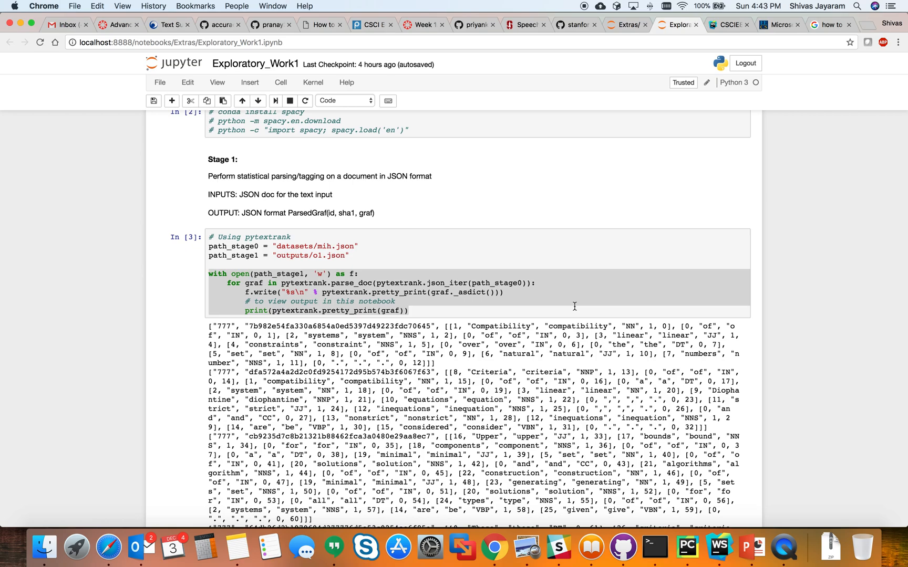
left_click(687, 545)
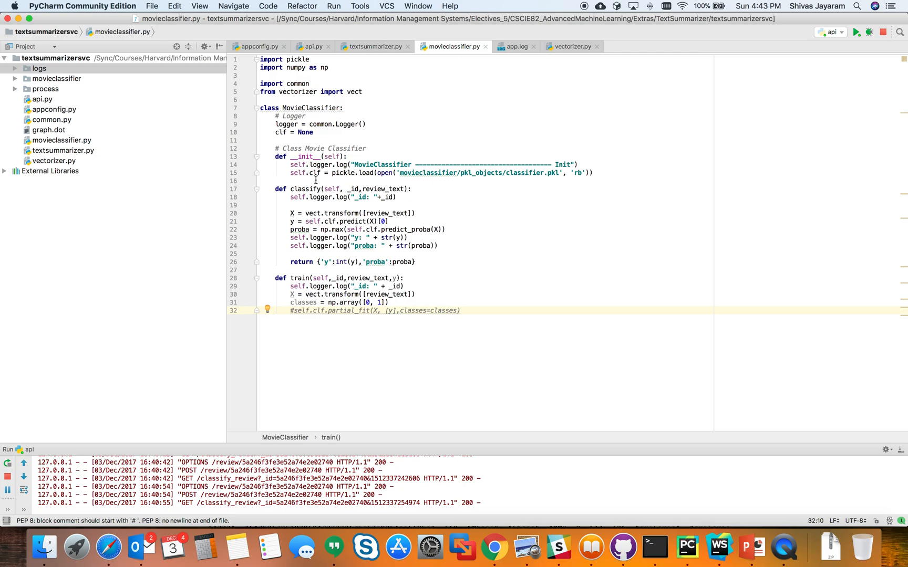
Step: Highlight MovieClassifier's classify method in movieclassifier.py before reviewing api.py's routes
double_click(298, 277)
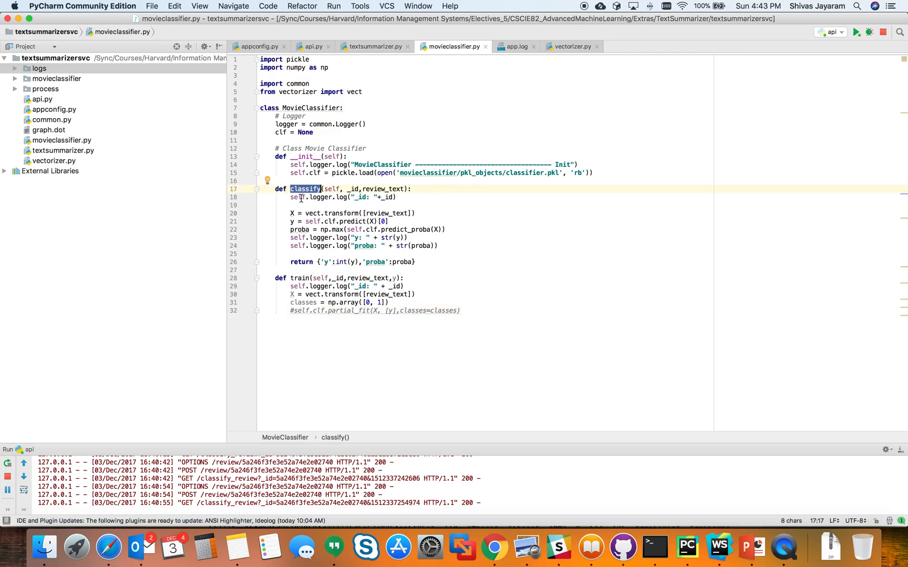
left_click_drag(290, 214, 438, 246)
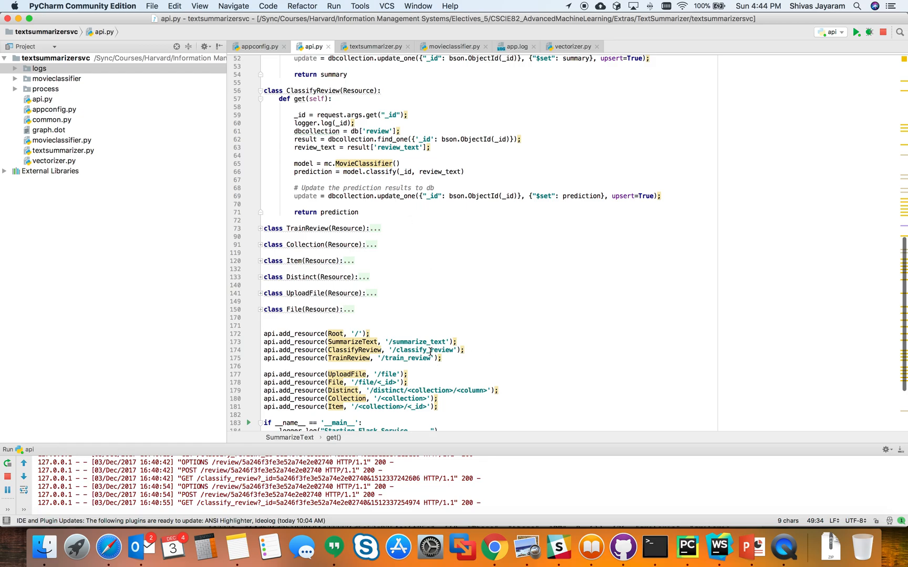
Step: Highlight the classify_review route in api.py, then bring up home.js in WebStorm
double_click(427, 350)
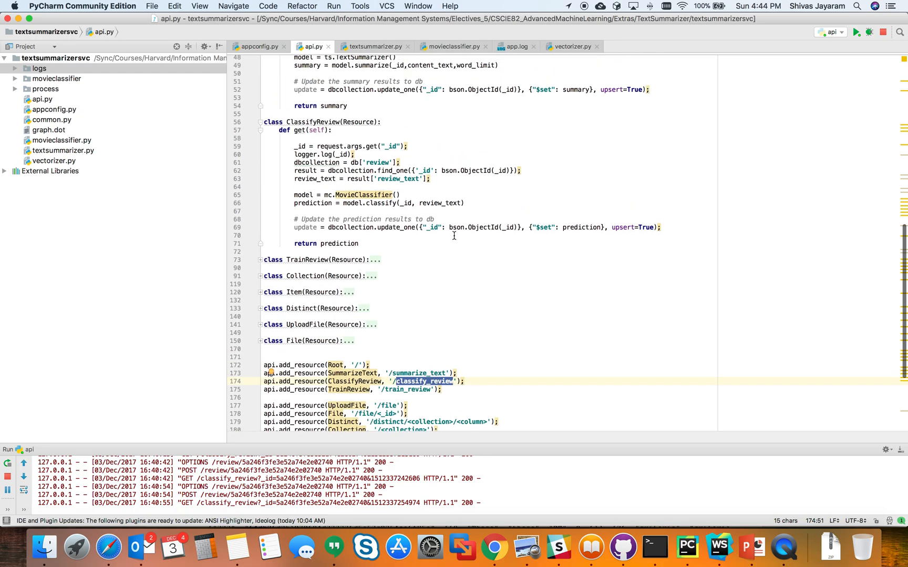
mouse_move(373, 194)
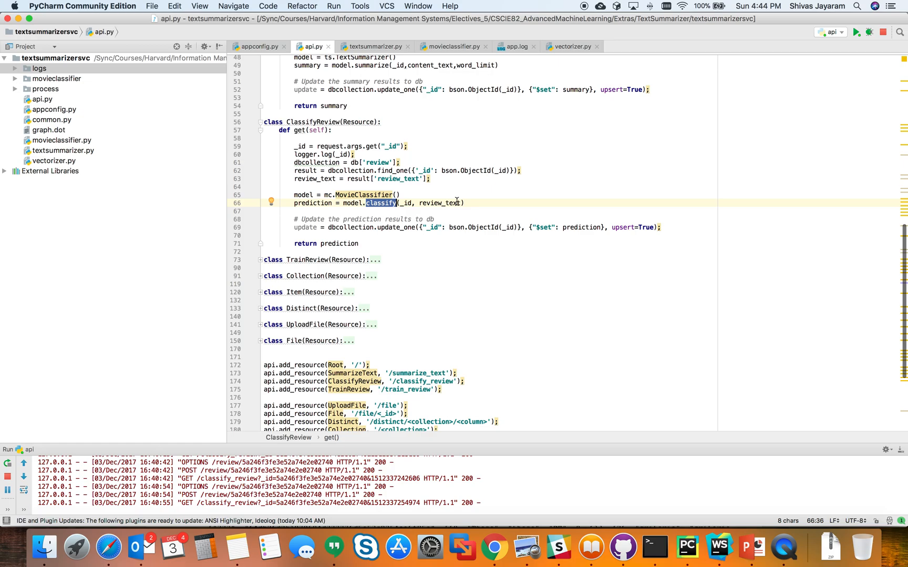
mouse_move(460, 233)
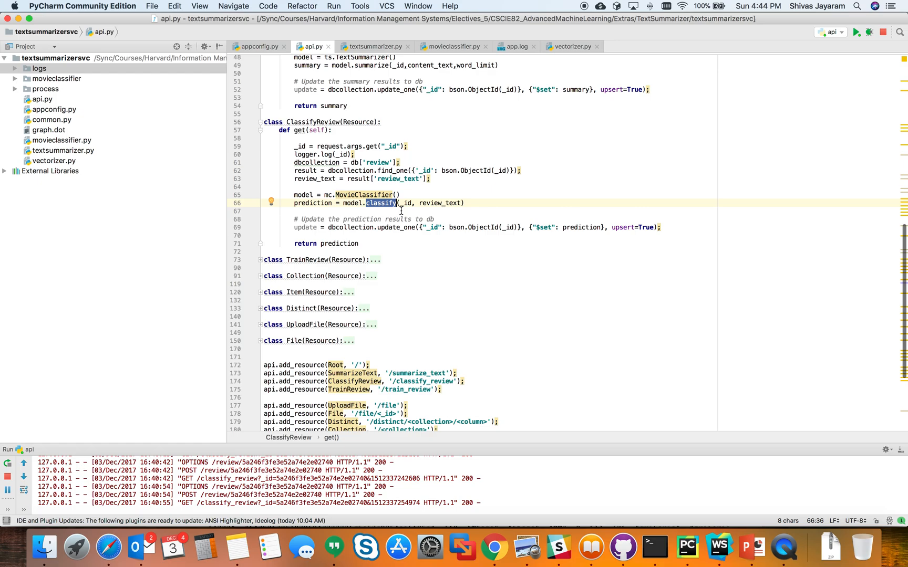
mouse_move(717, 546)
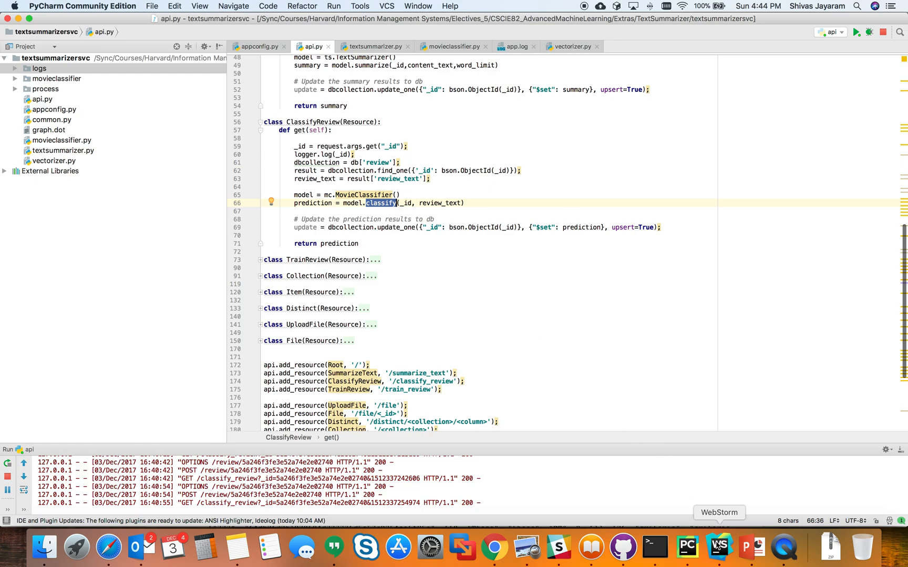
left_click(718, 546)
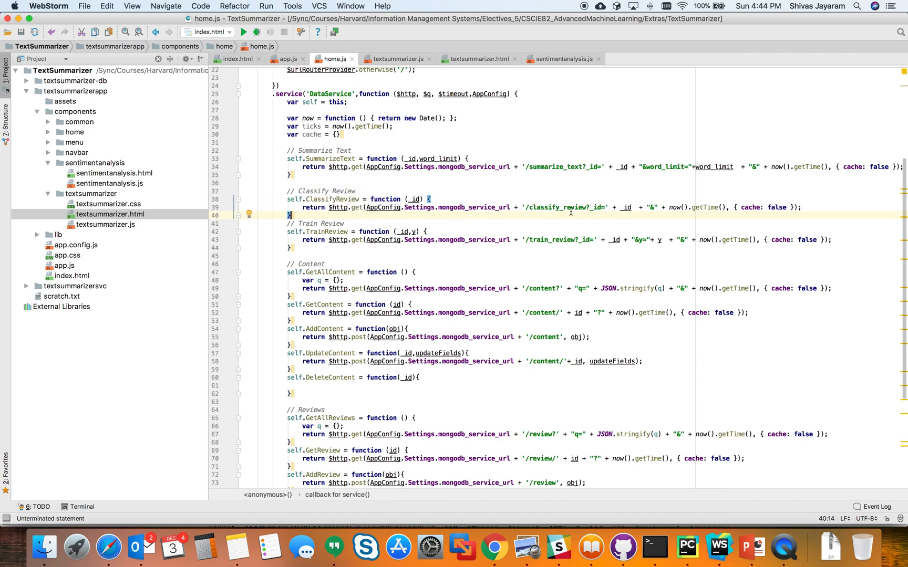
Step: Highlight the classify_review endpoint in home.js's ClassifyReview service URL
double_click(557, 207)
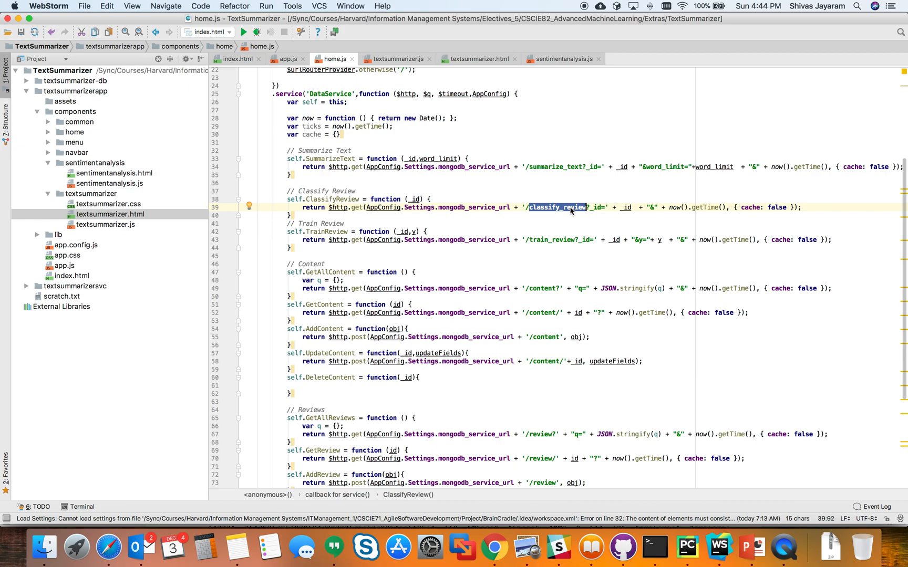
mouse_move(493, 545)
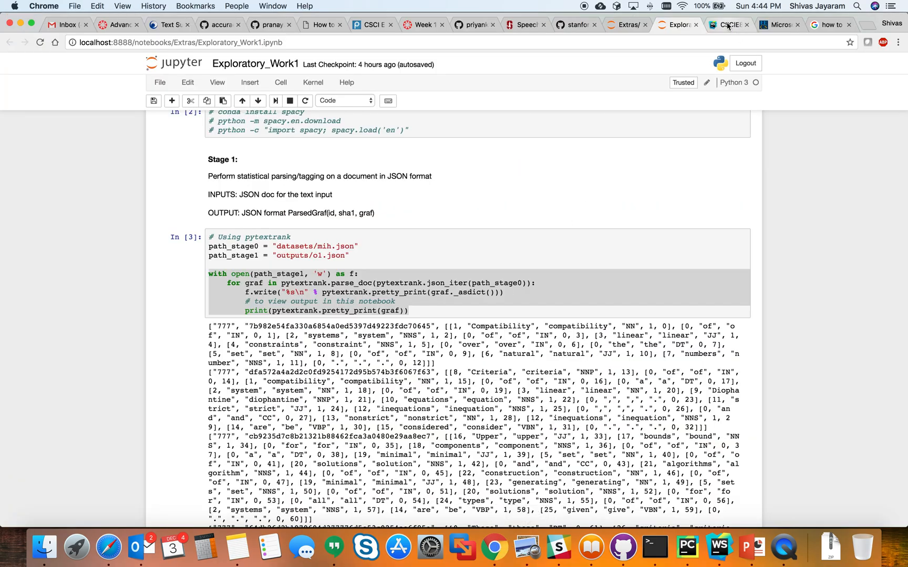
Step: Add and save the review 'I really liked this movie' in the sample app's Sentiment Analysis
left_click(726, 25)
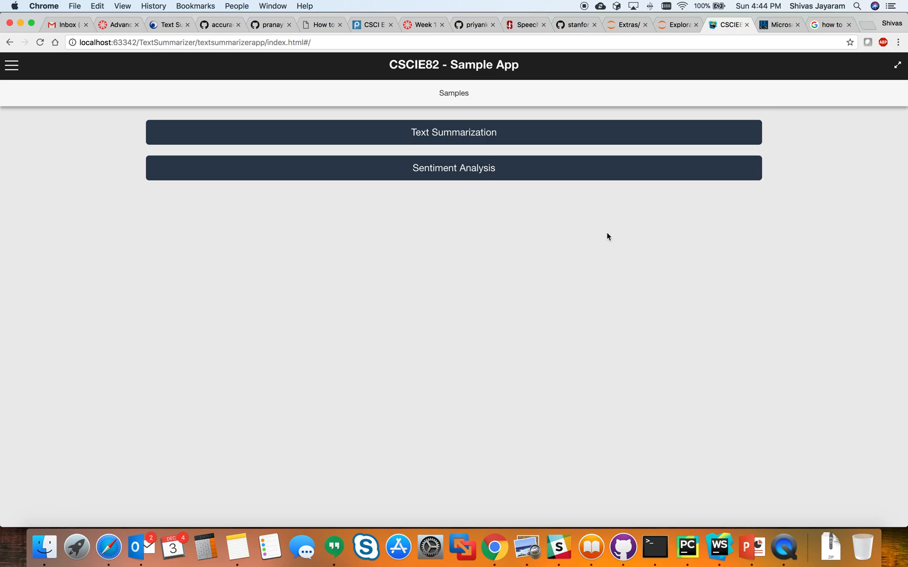
mouse_move(585, 211)
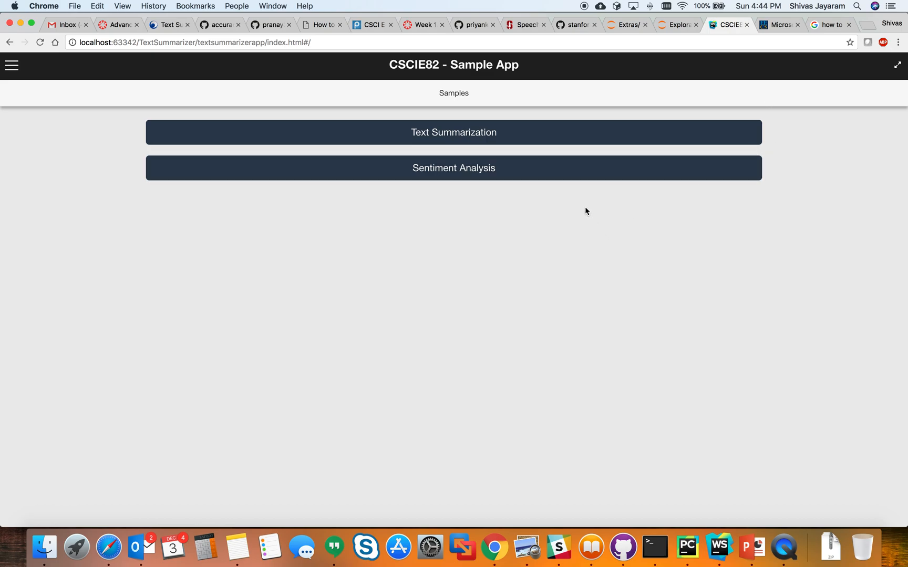
mouse_move(502, 174)
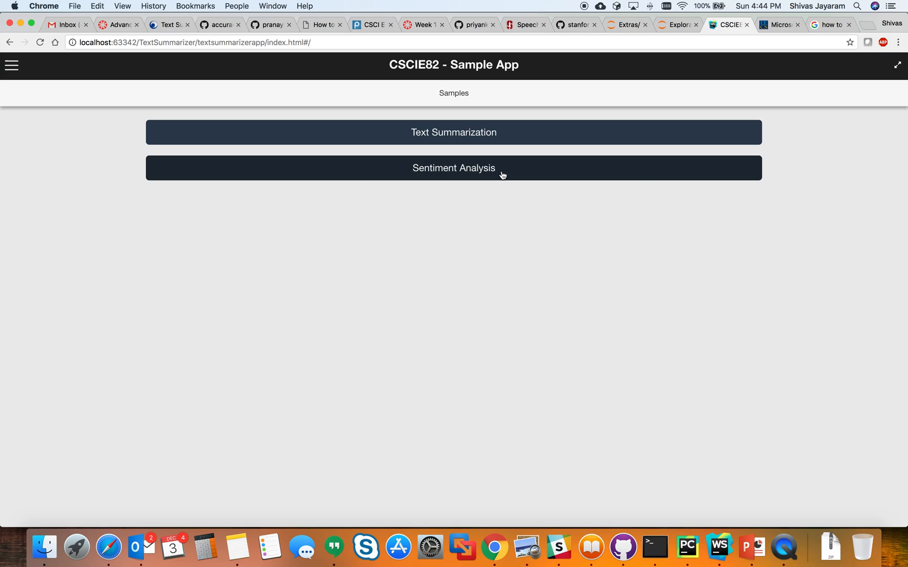
left_click(453, 168)
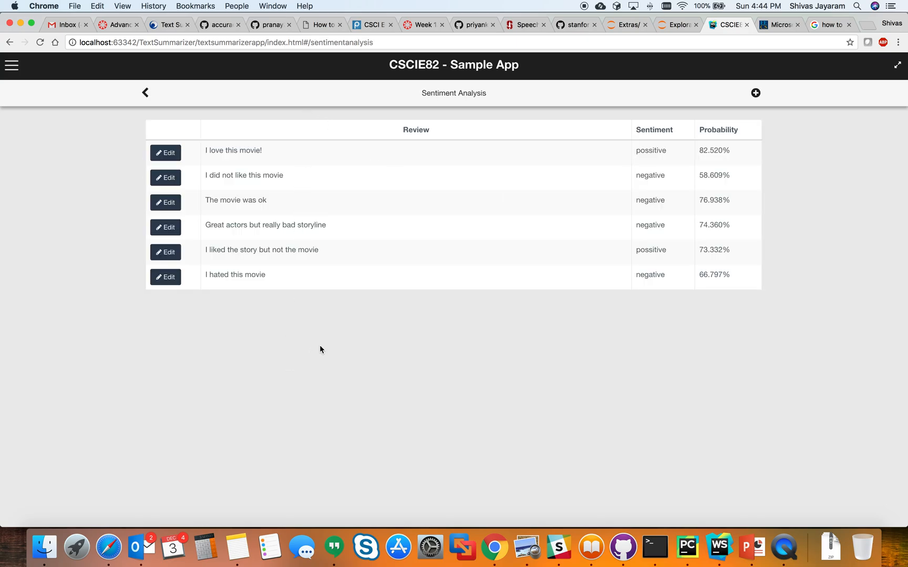
left_click(755, 92)
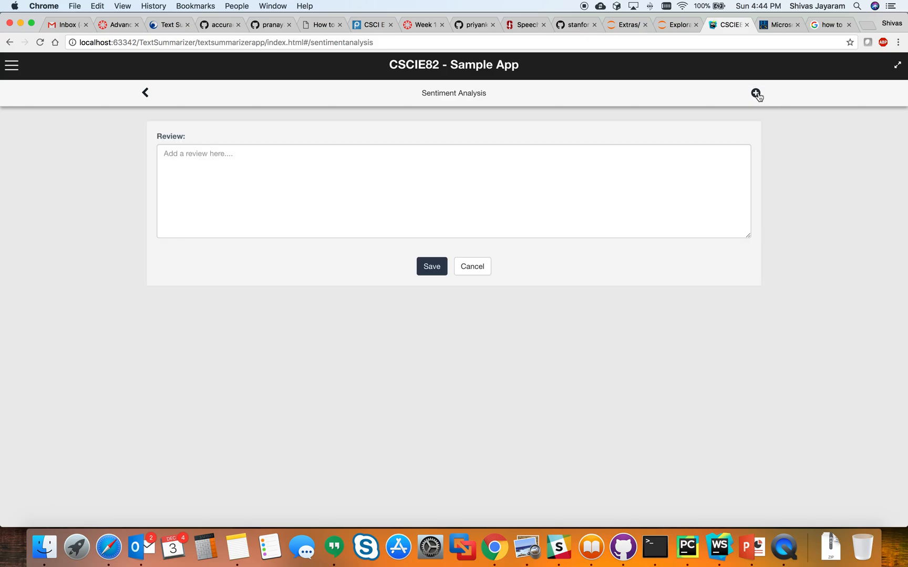
type("I really liked this movie")
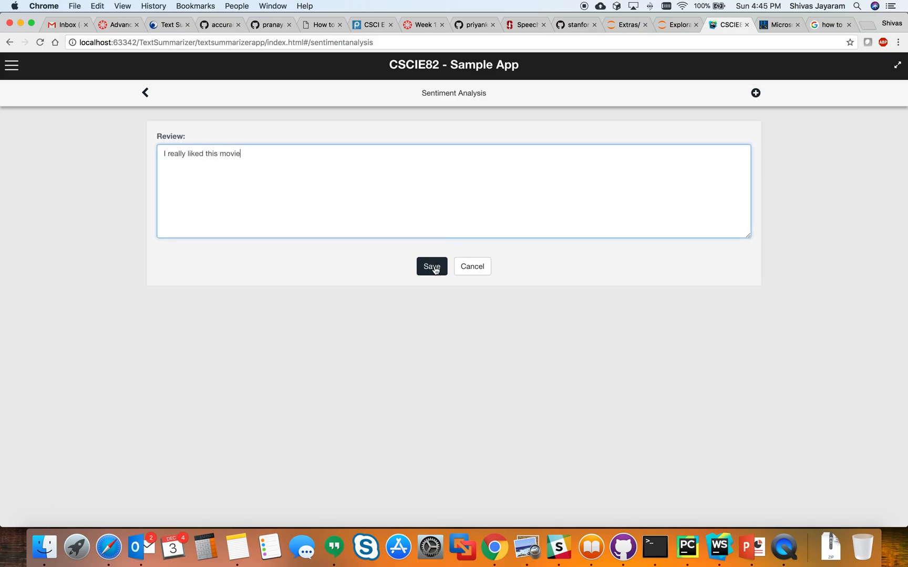
left_click(432, 266)
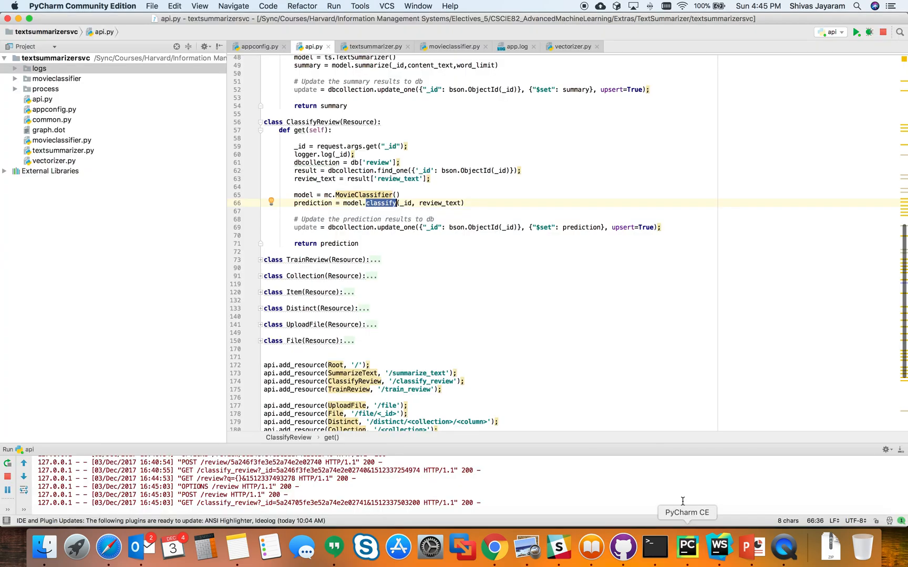
Step: Select the classify method body in movieclassifier.py, then return to the prediction page in Chrome
left_click(452, 47)
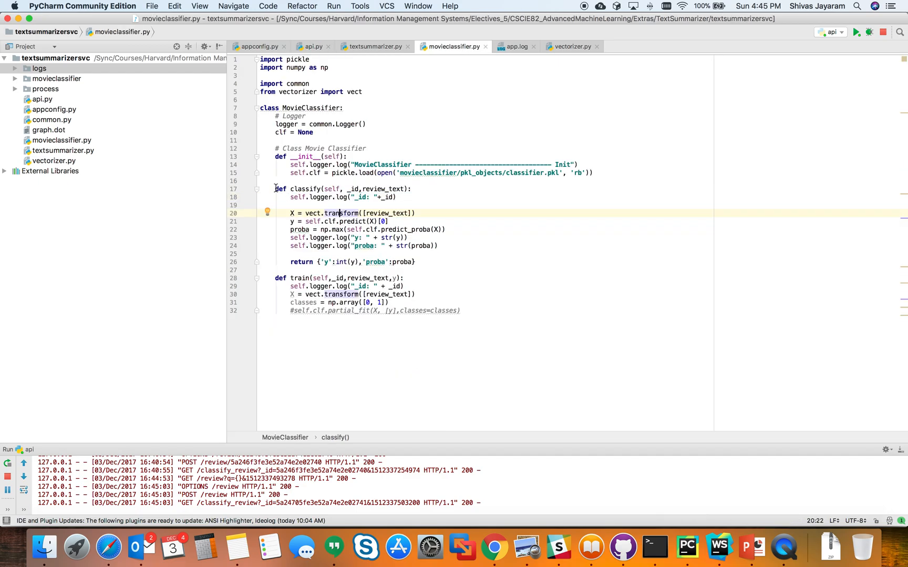
left_click_drag(276, 189, 415, 262)
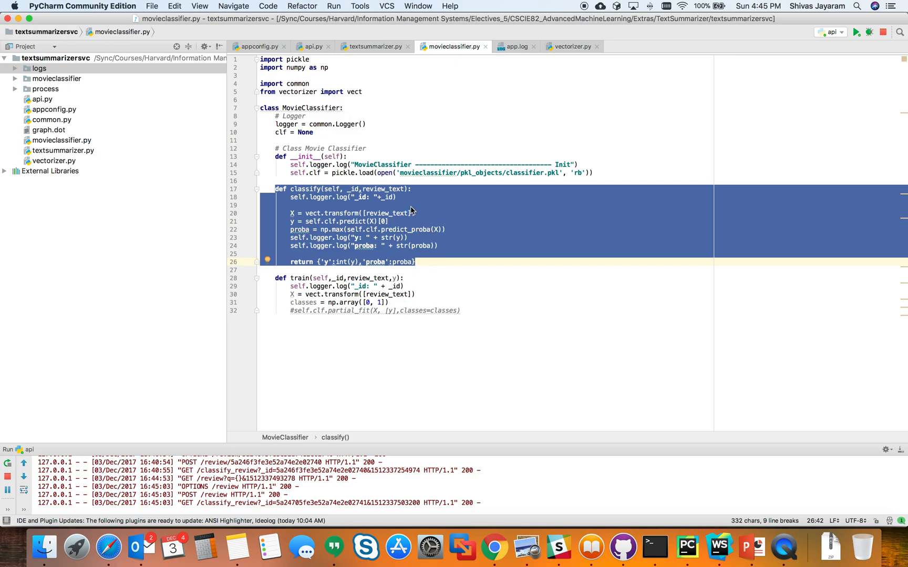
mouse_move(415, 233)
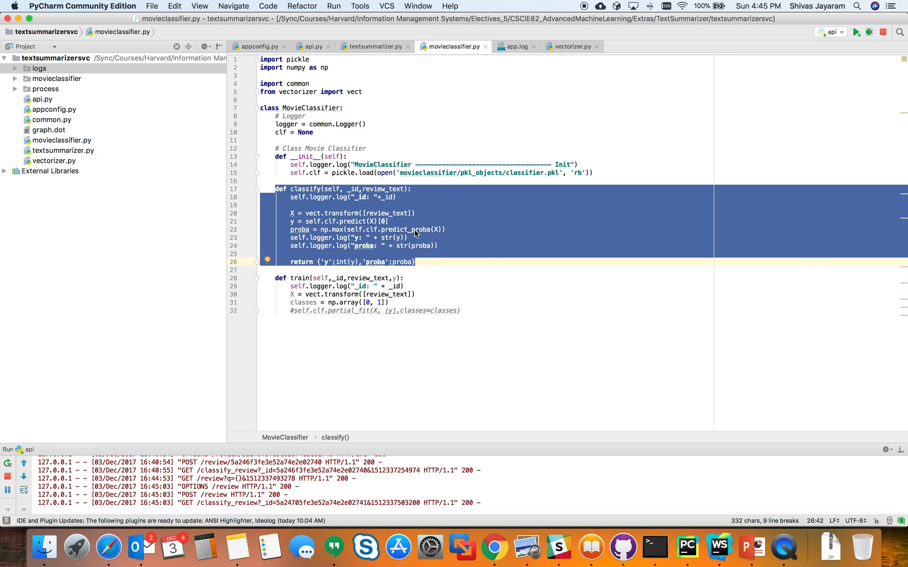
mouse_move(418, 236)
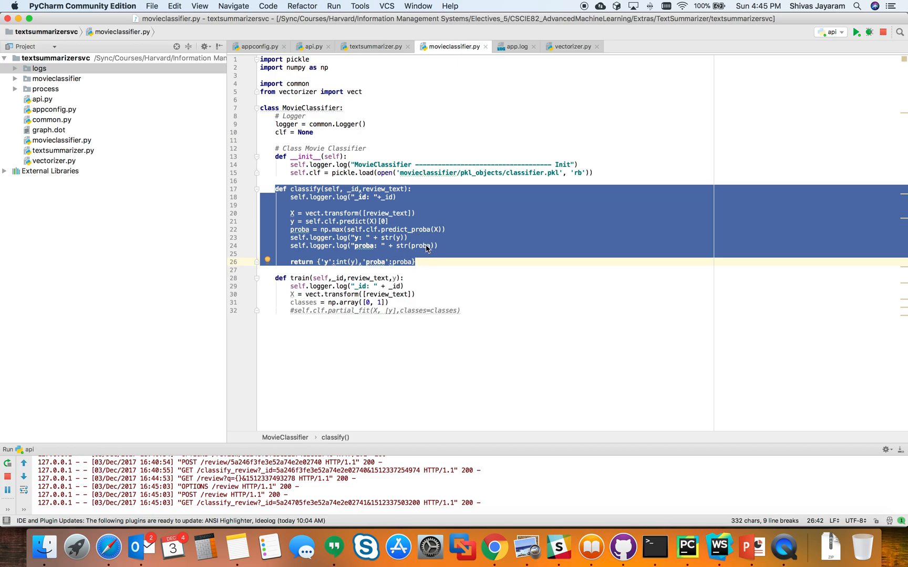
mouse_move(322, 60)
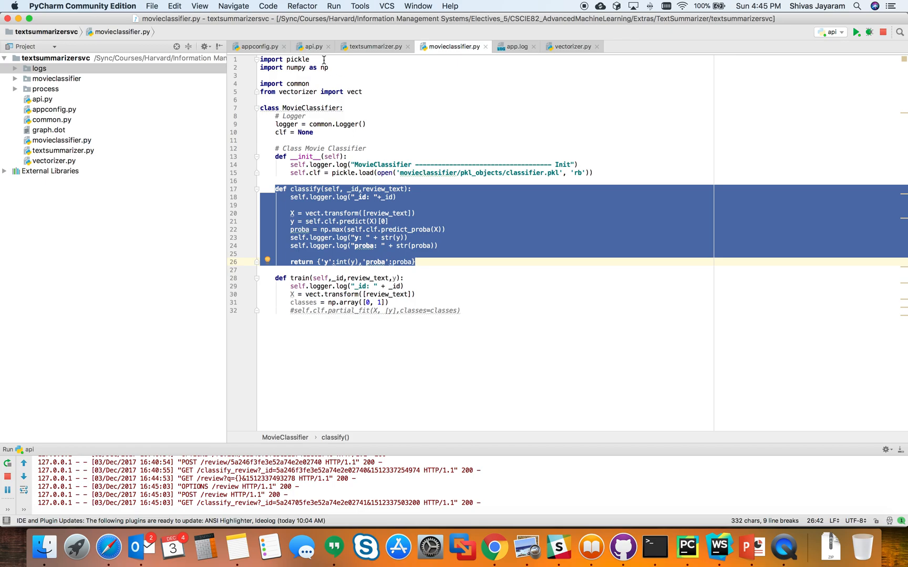
left_click(311, 46)
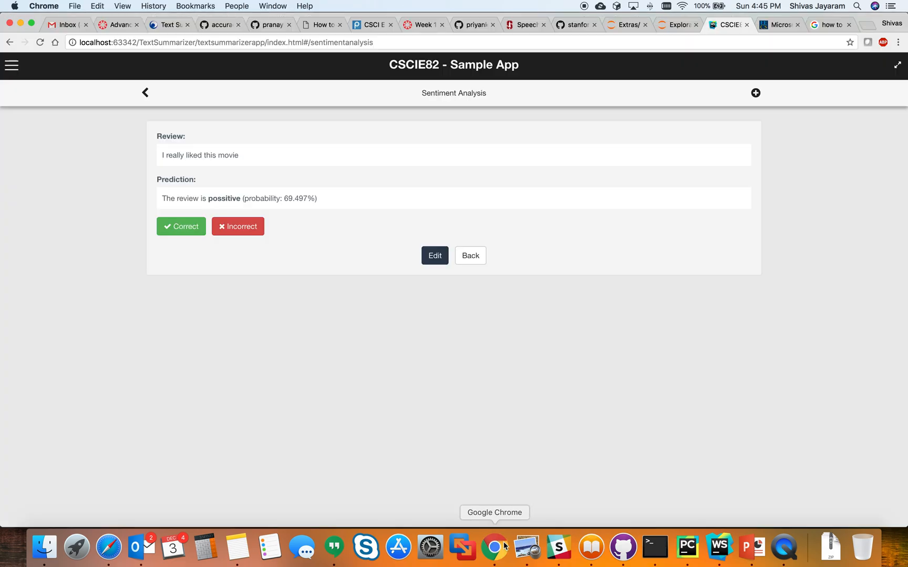
mouse_move(224, 198)
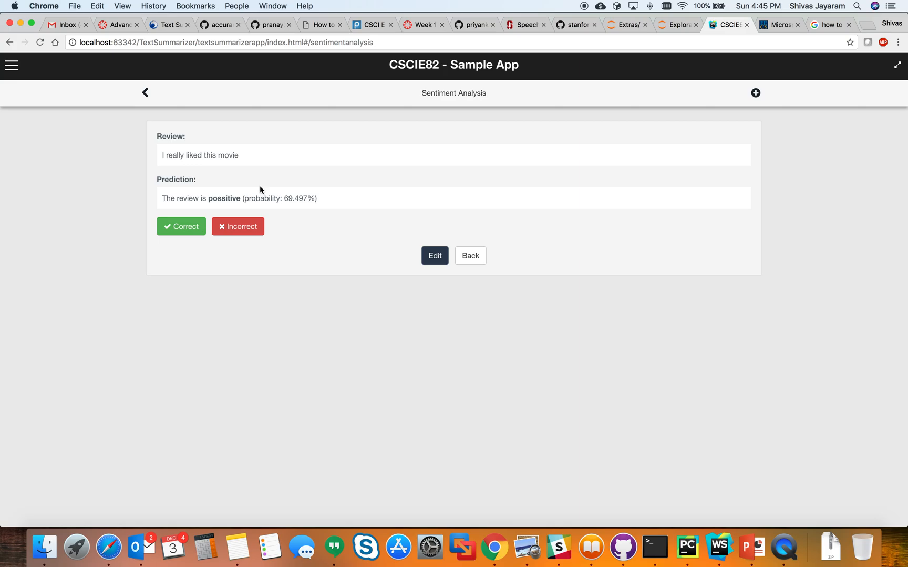
mouse_move(304, 197)
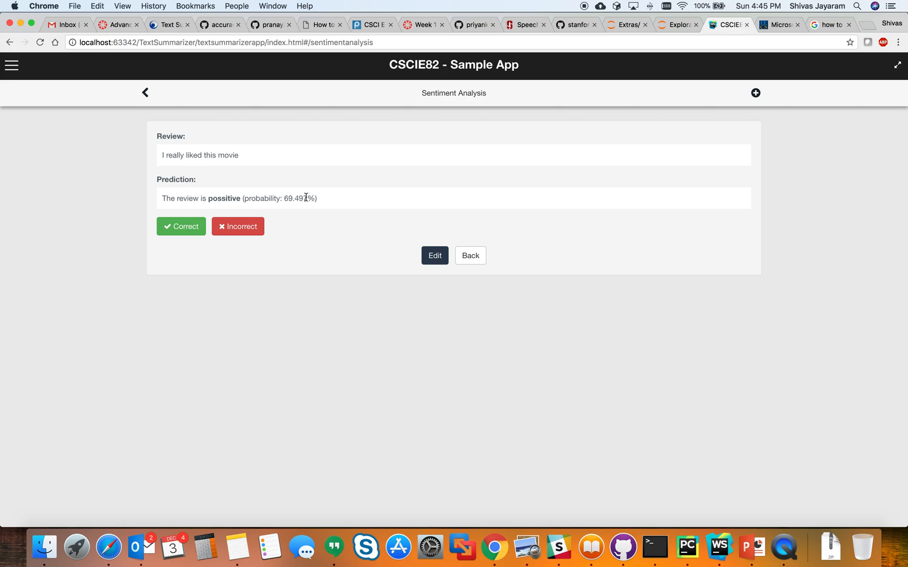
Step: Go back to the Sentiment Analysis list showing the new review as positive, 69.497%
left_click(470, 255)
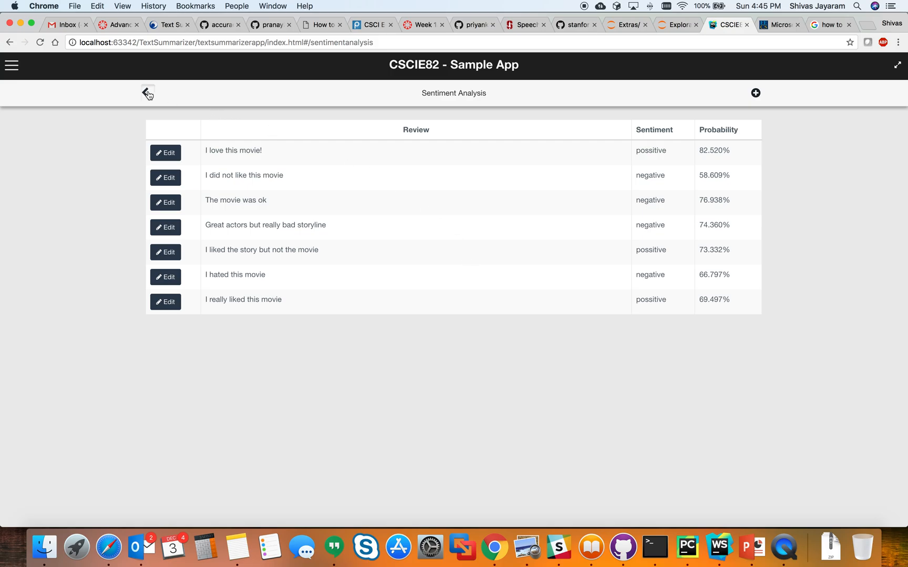
Step: Navigate to the Text Summarization sample's AlphaGo article and start editing its settings
left_click(148, 92)
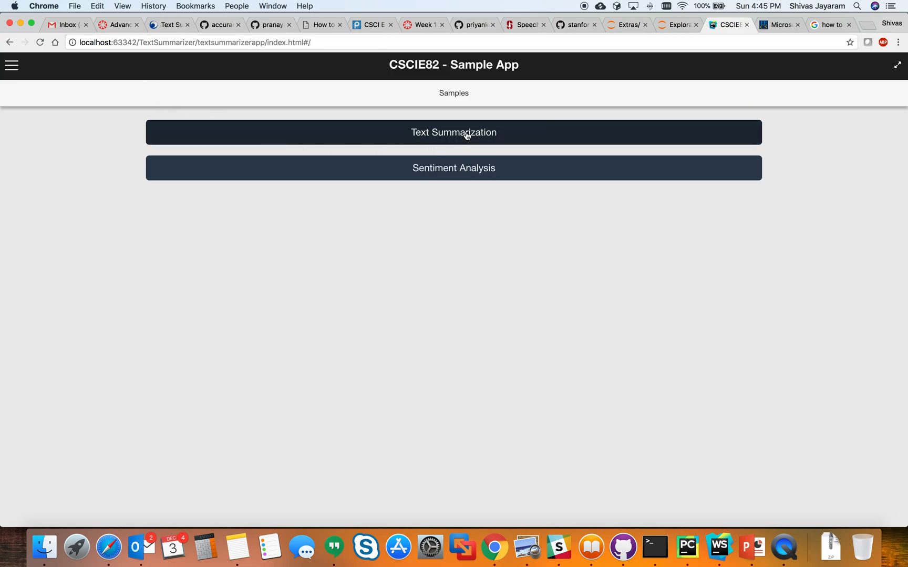
left_click(453, 132)
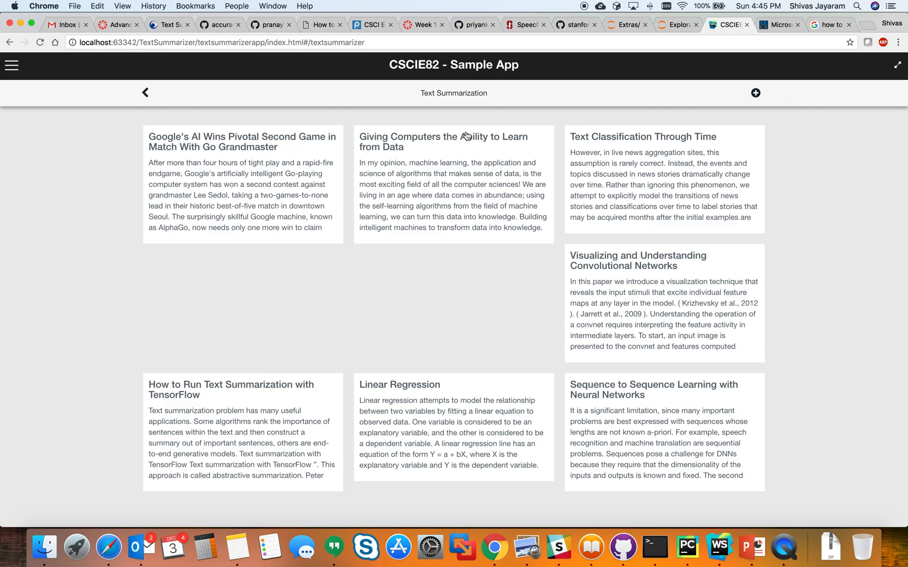
mouse_move(453, 152)
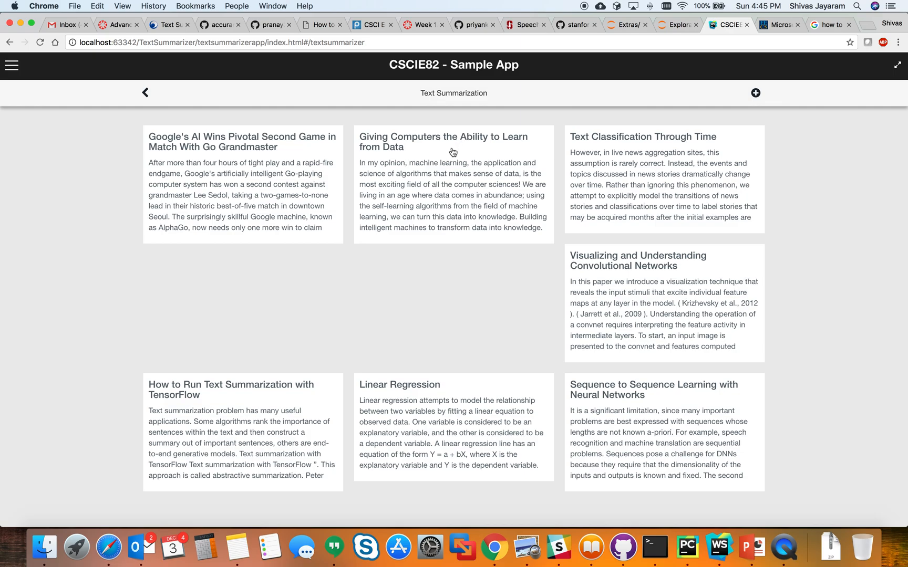
mouse_move(302, 174)
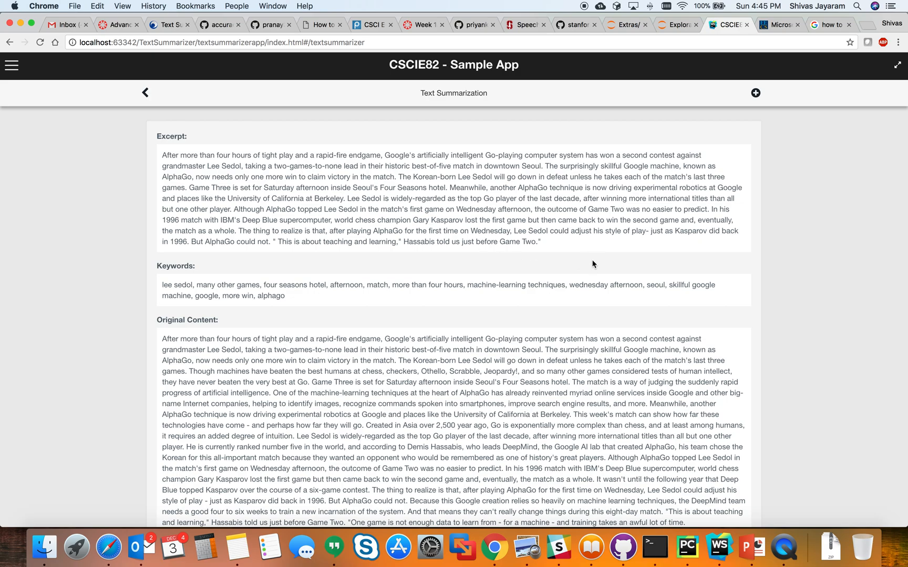
scroll("down", 3)
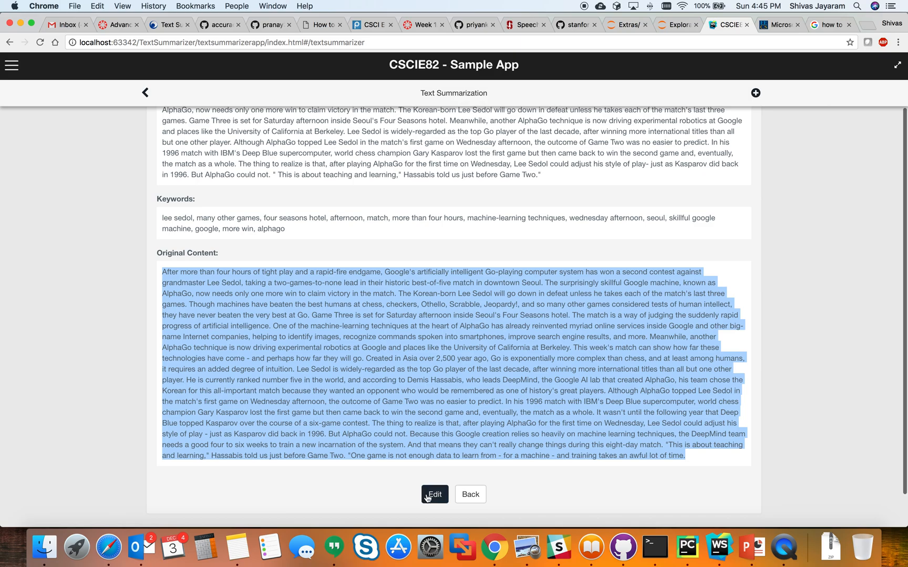
left_click(434, 495)
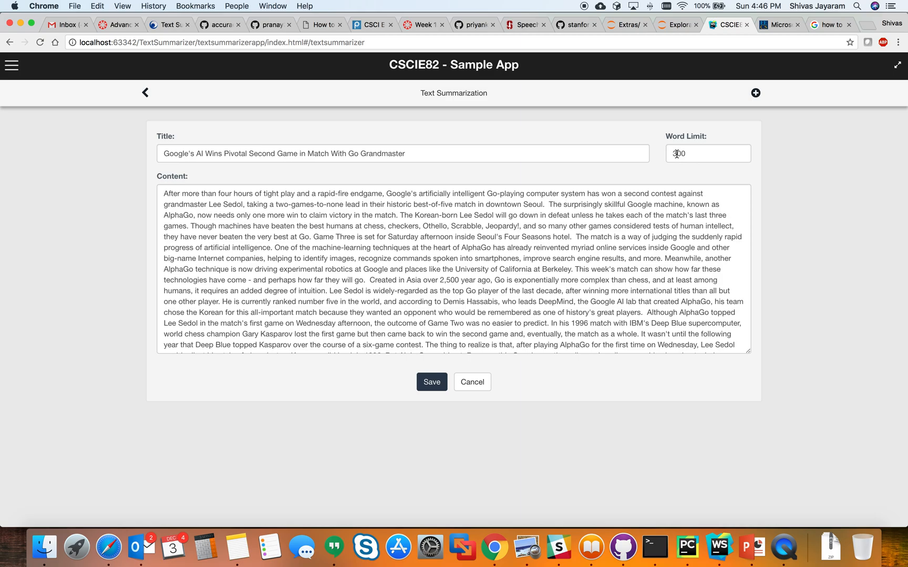
Step: Set the word limit to 100, regenerate the summary, and return to the article list
left_click(707, 152)
type("100")
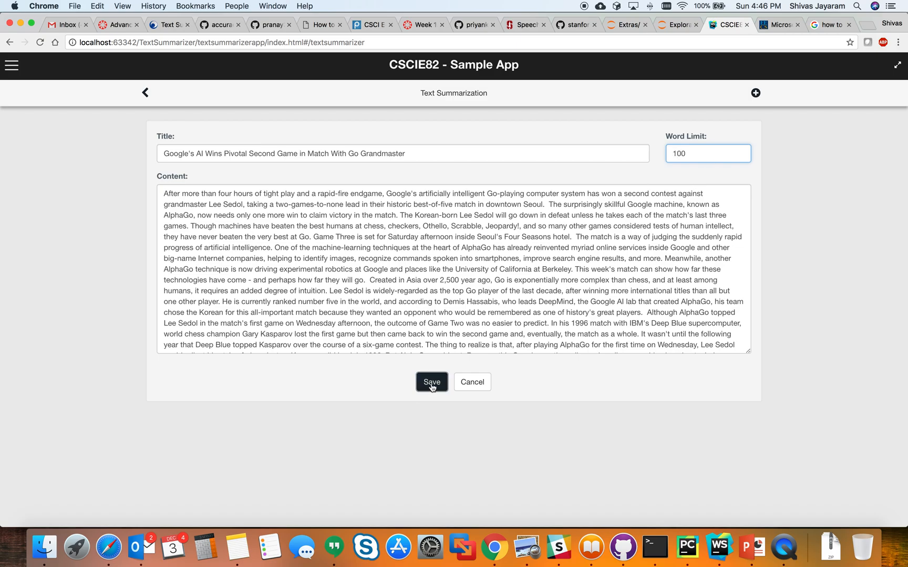
left_click(430, 383)
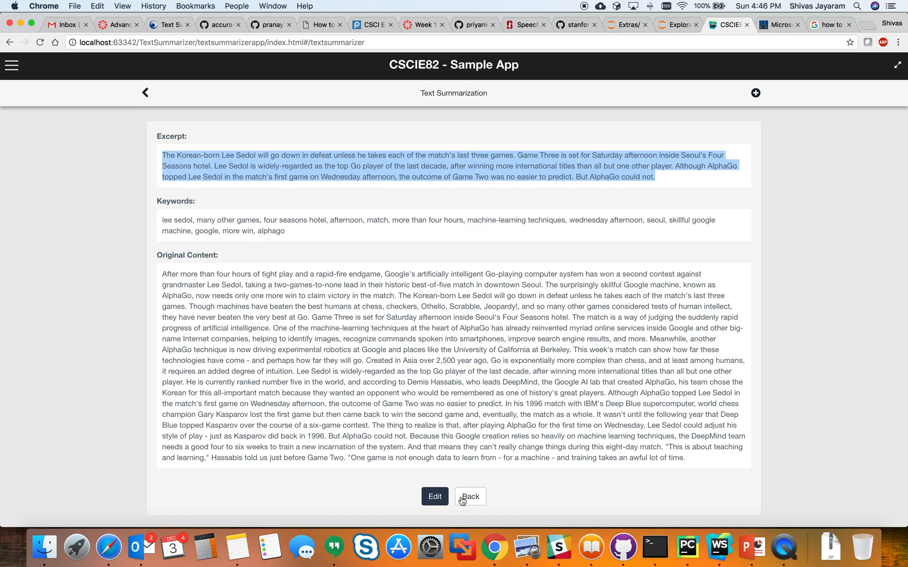
left_click(470, 496)
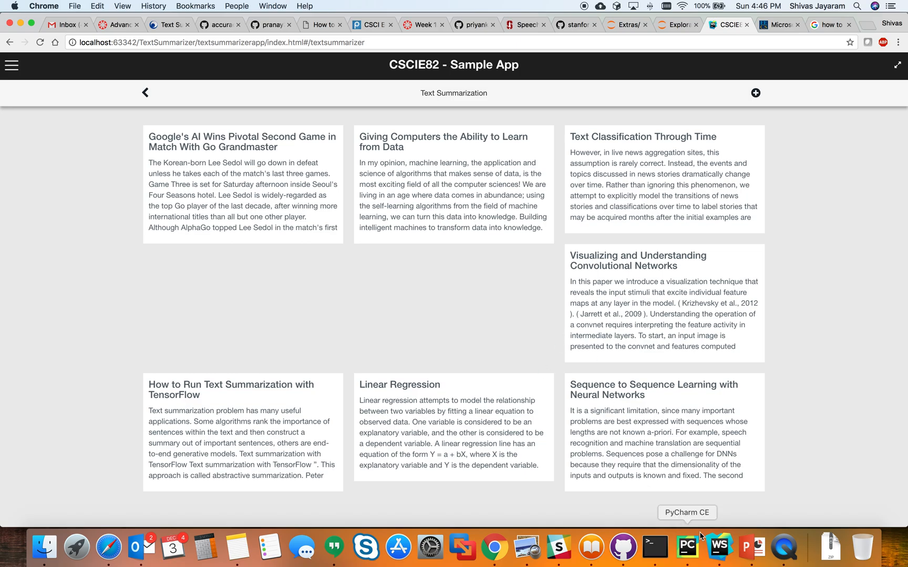
Step: Switch to PyCharm's api.py, whose log records the summarize_text call with word_limit=100
left_click(687, 546)
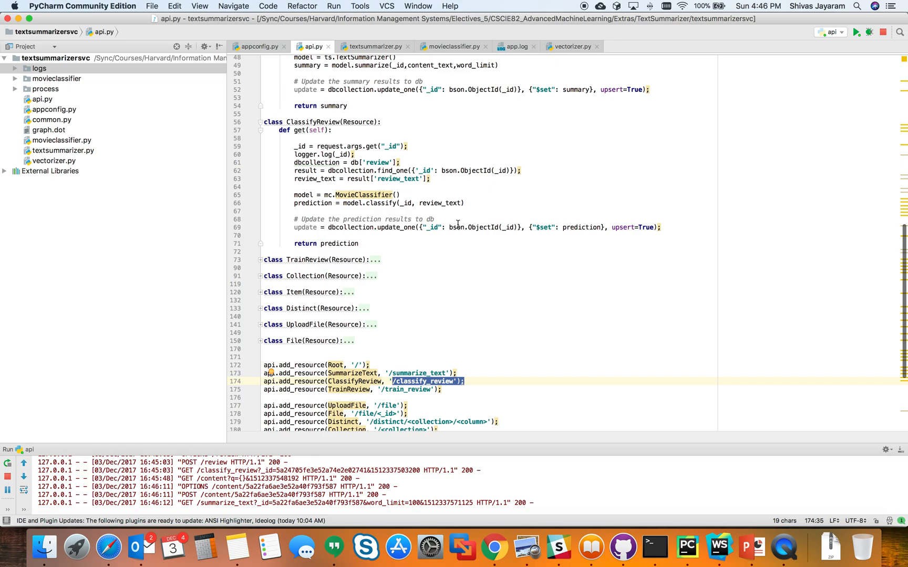
mouse_move(548, 248)
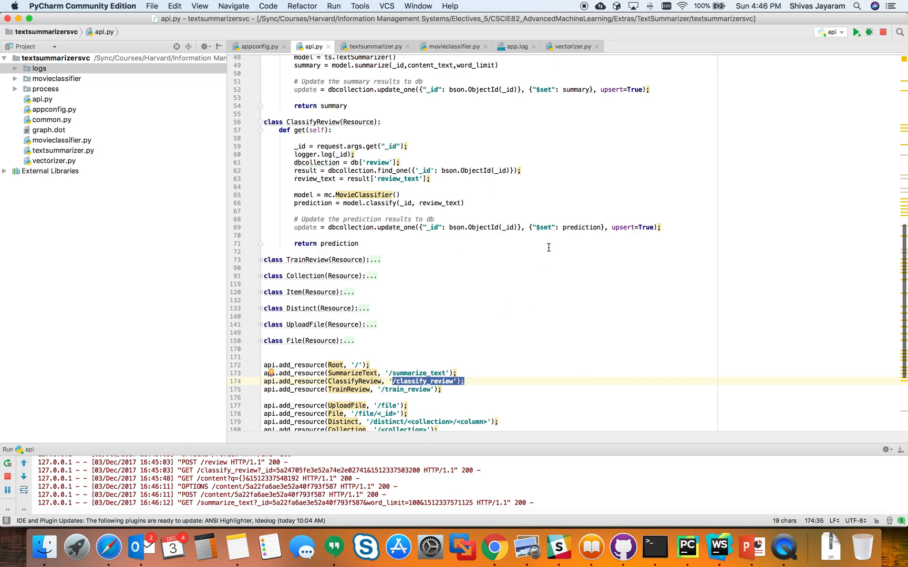
mouse_move(719, 546)
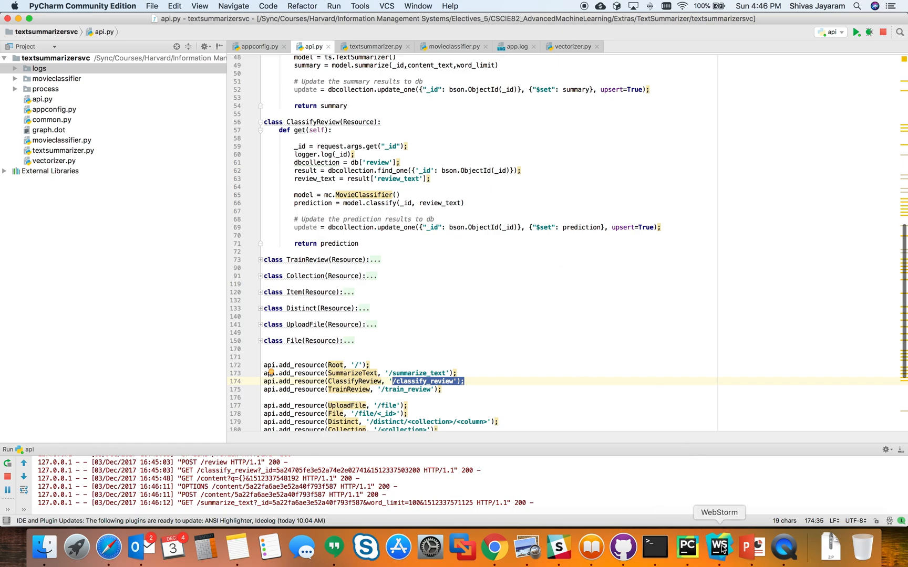
Step: Switch to WebStorm to view home.js's DataService calling classify_review and summarize_text
left_click(717, 546)
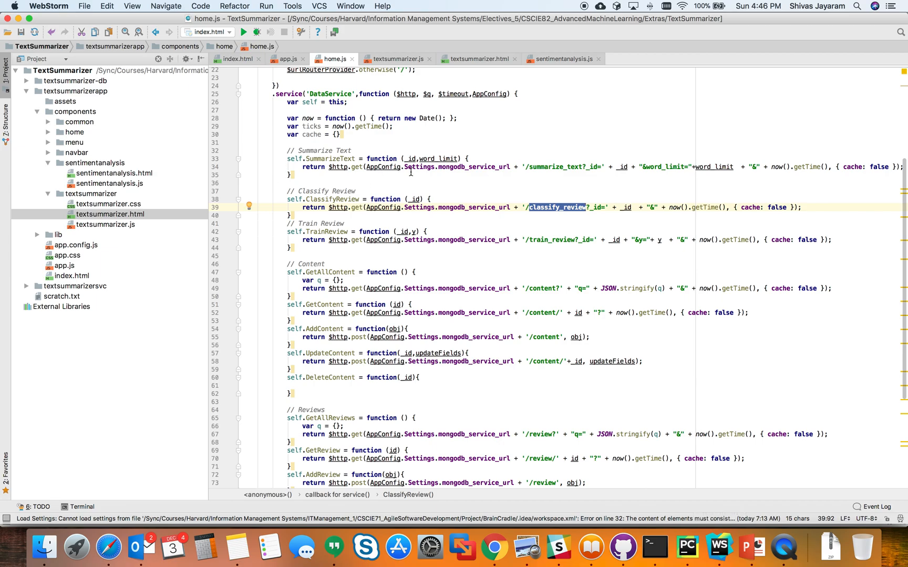
mouse_move(495, 548)
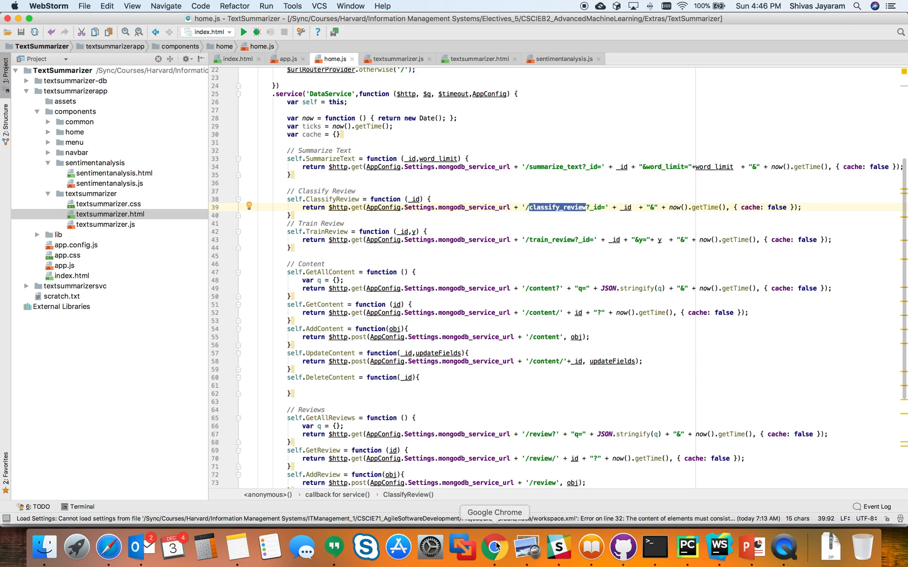